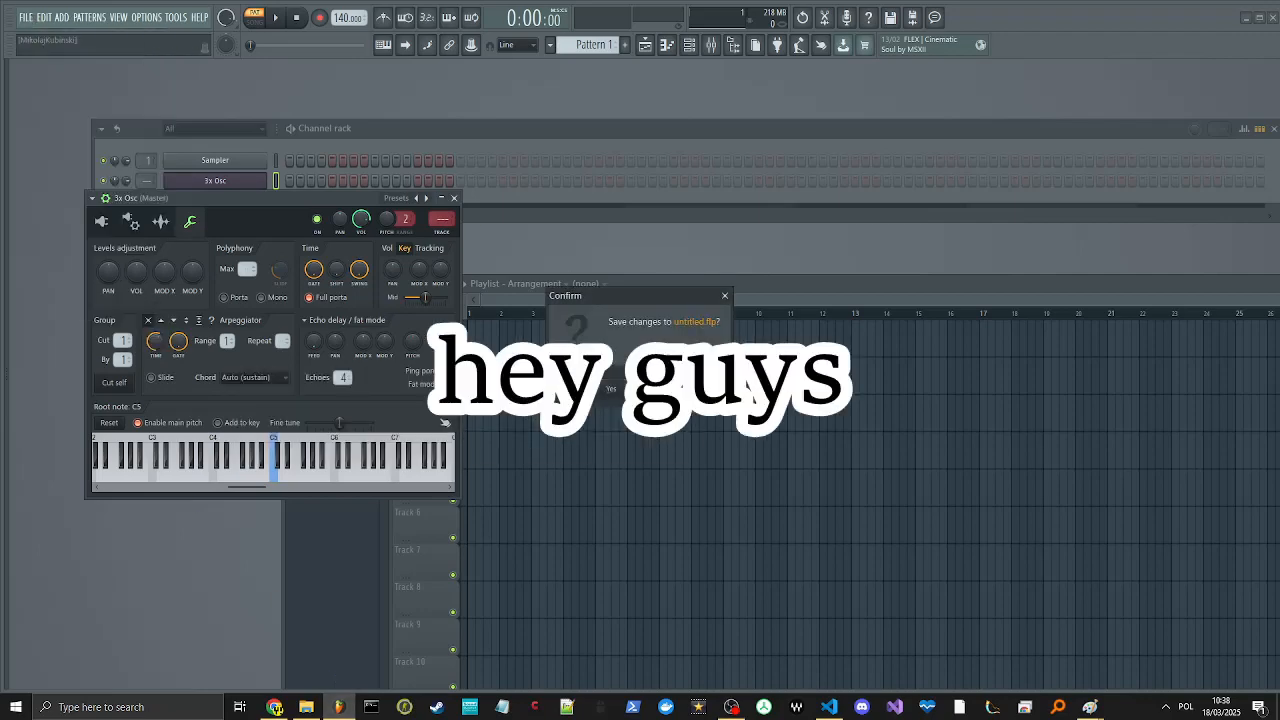
# Load Serum 2 from the plugin list as a new channel, triggering the effect-plugin warning.
pyautogui.click(60, 16)
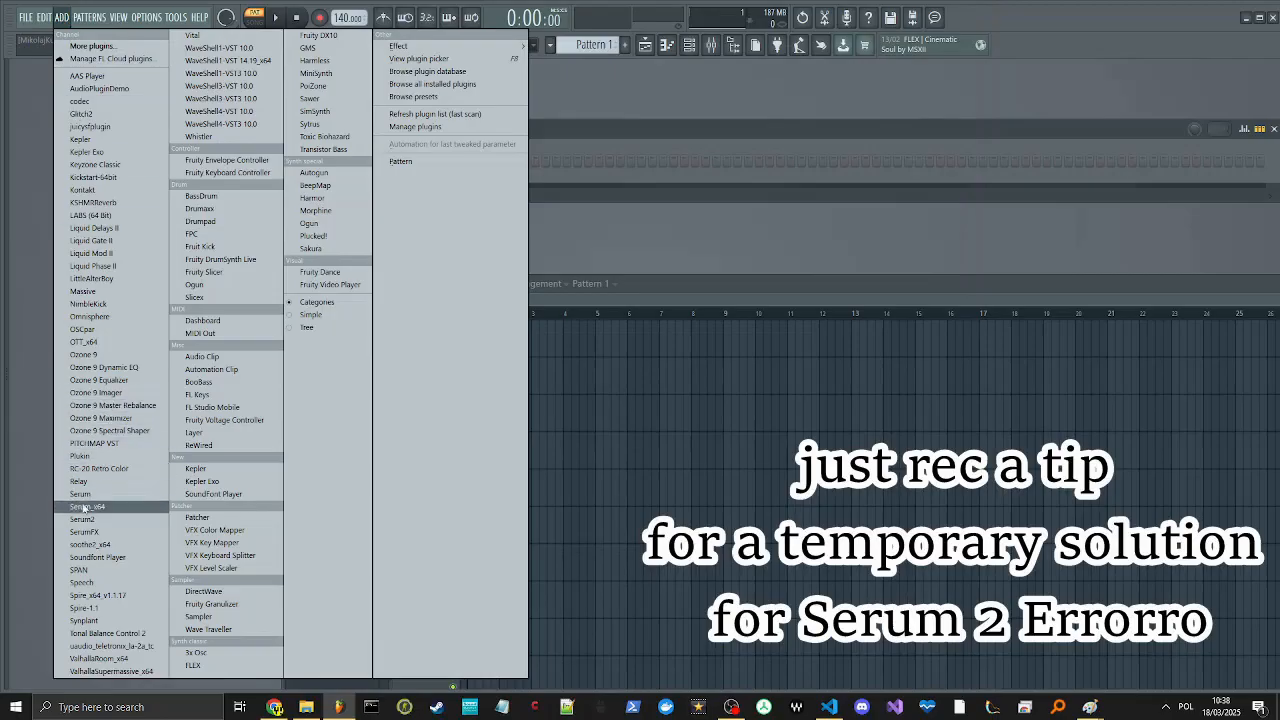
pyautogui.click(82, 518)
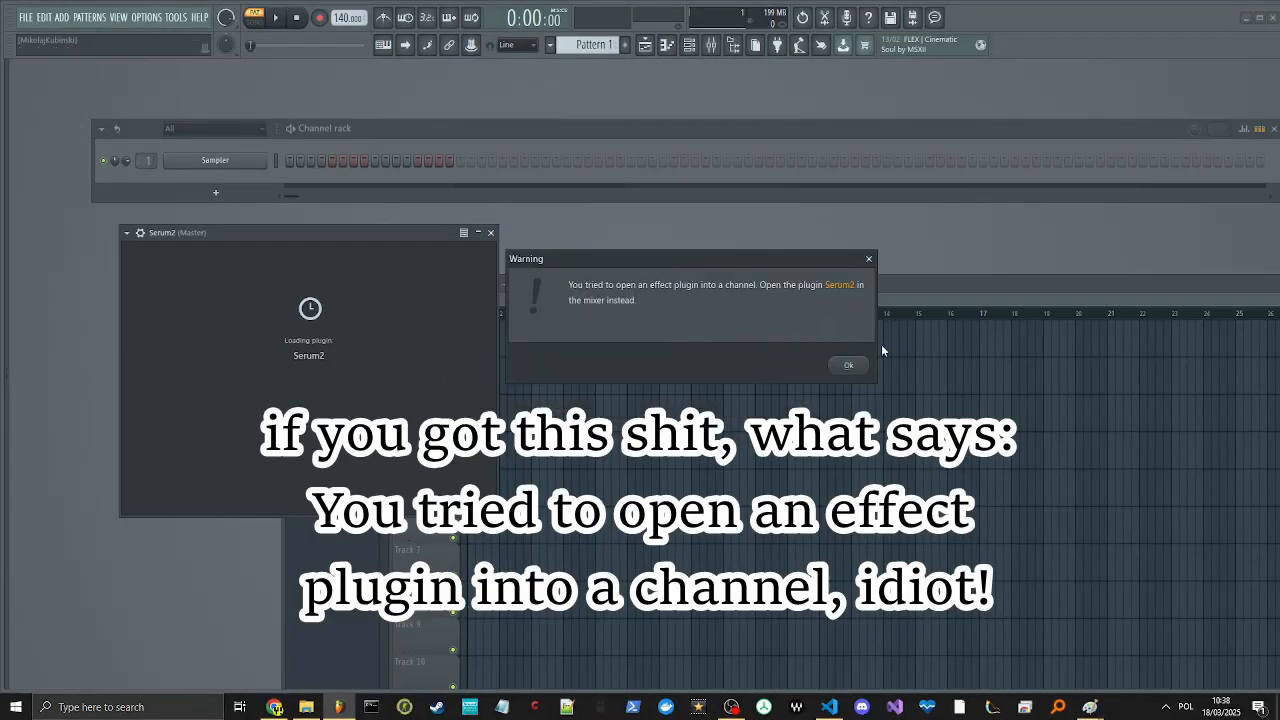
# Dismiss the effect-plugin warning so Serum 2 can be loaded in a mixer insert.
pyautogui.click(848, 364)
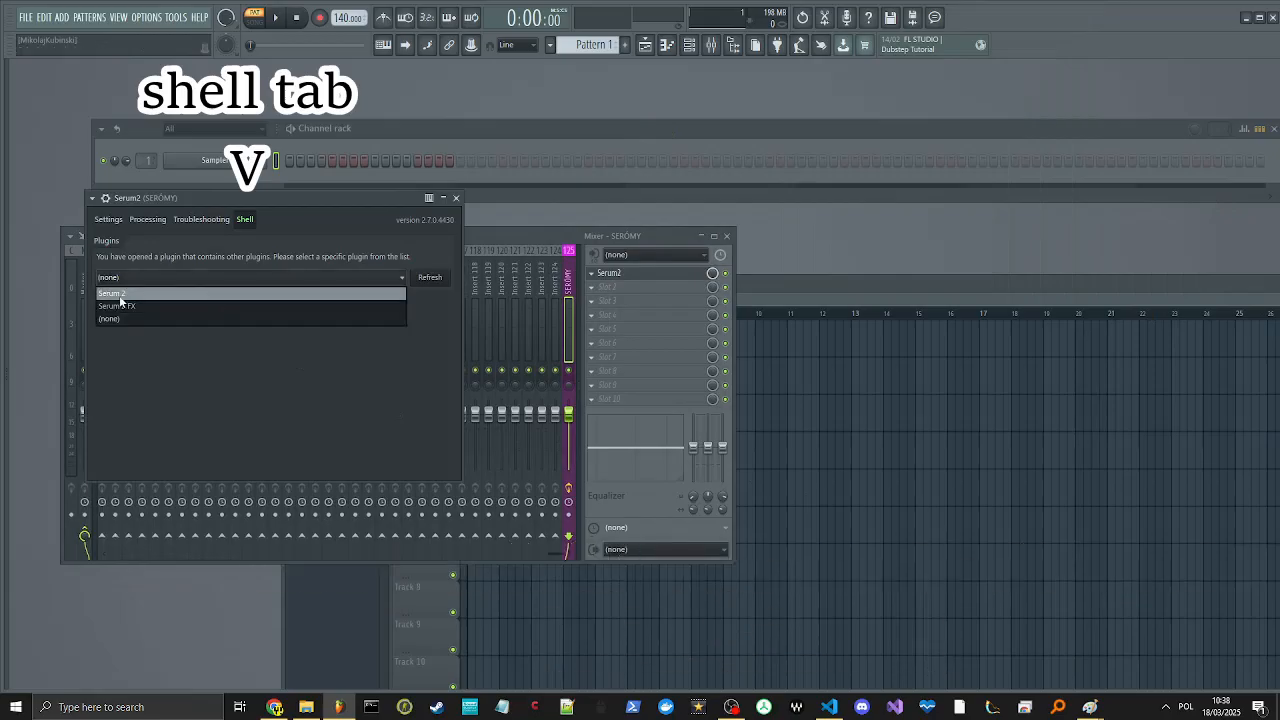
# Show Serum 2's synth interface from the shell, then bring up the Add channel list.
pyautogui.click(112, 292)
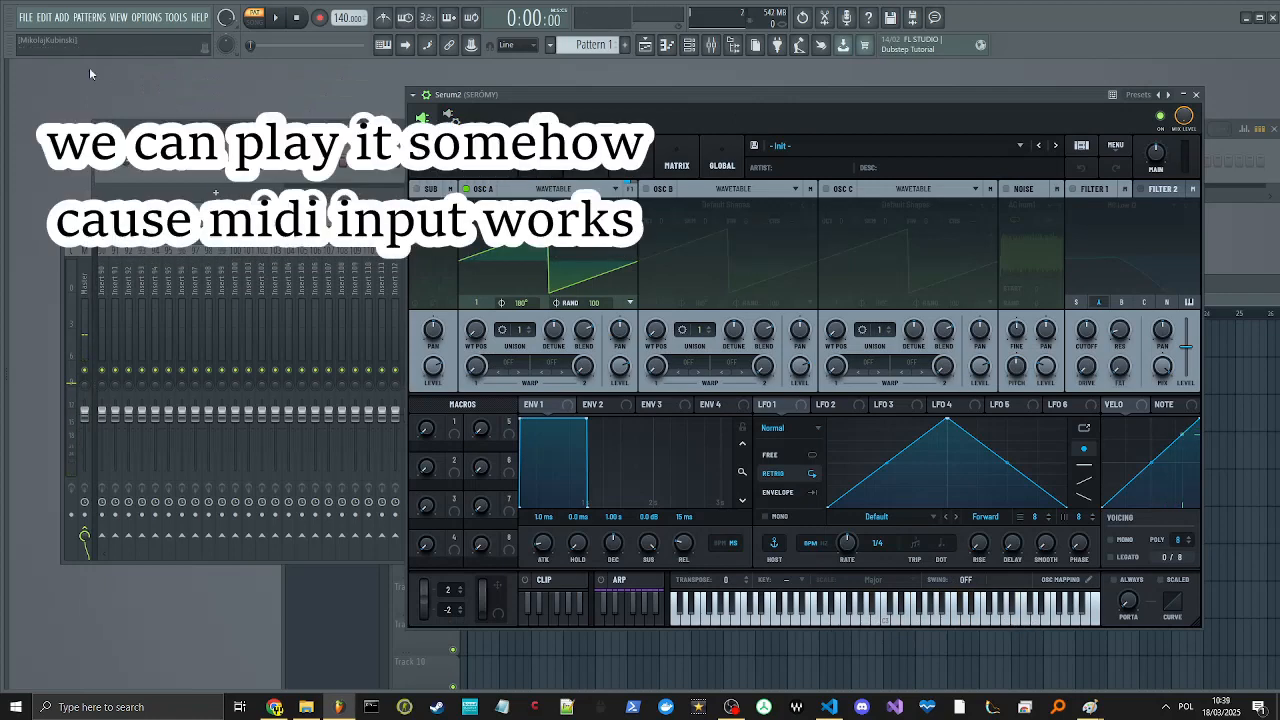
pyautogui.click(62, 16)
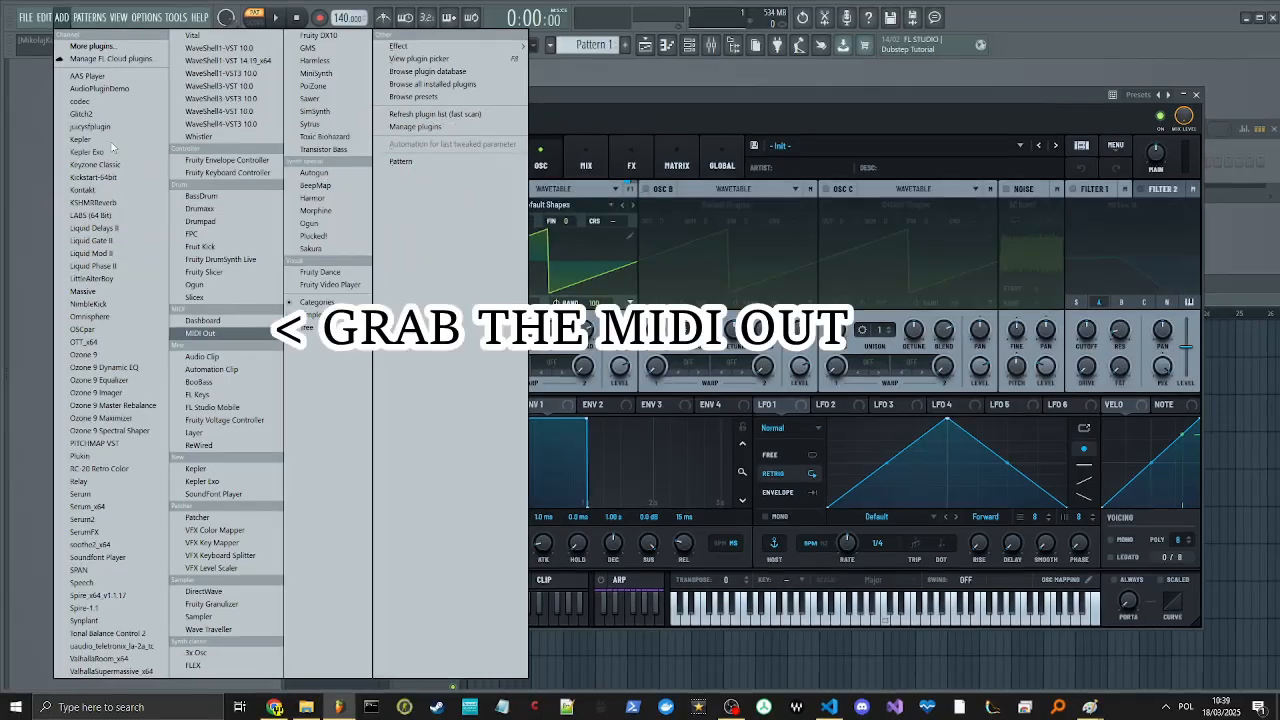
# Add a MIDI Out channel on channel 1 with its port set to 1.
pyautogui.click(200, 332)
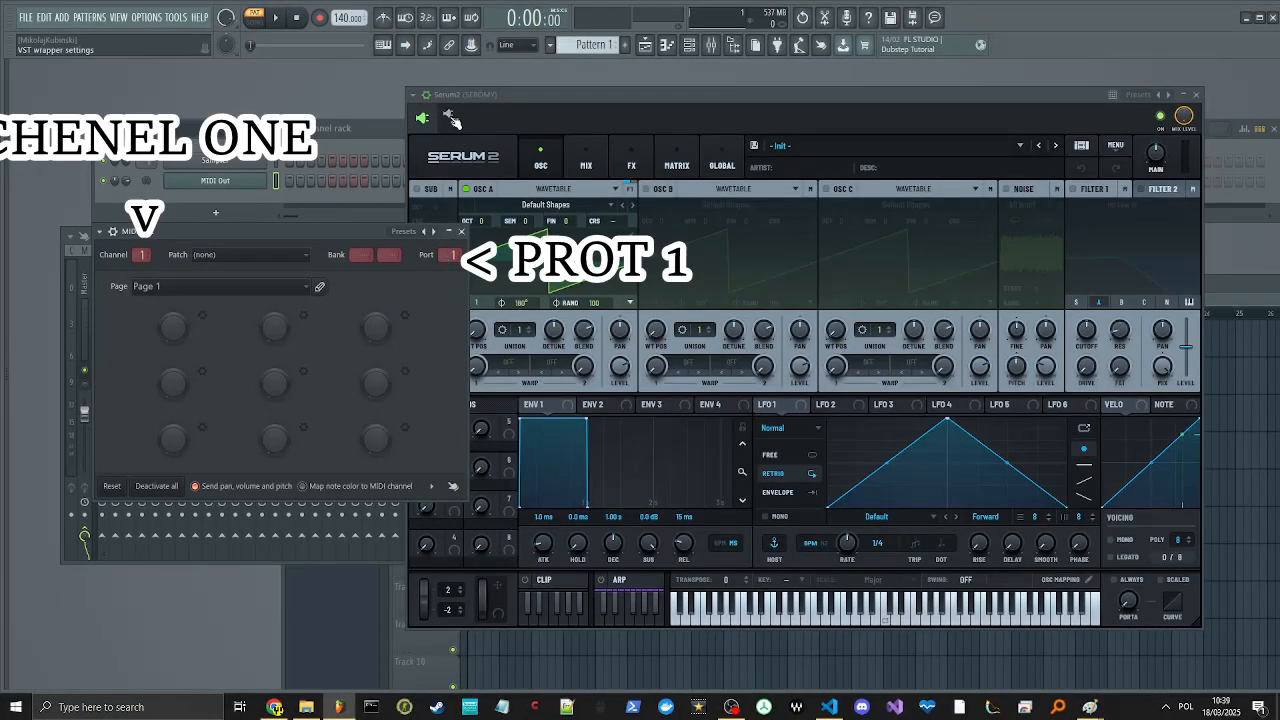
pyautogui.click(452, 116)
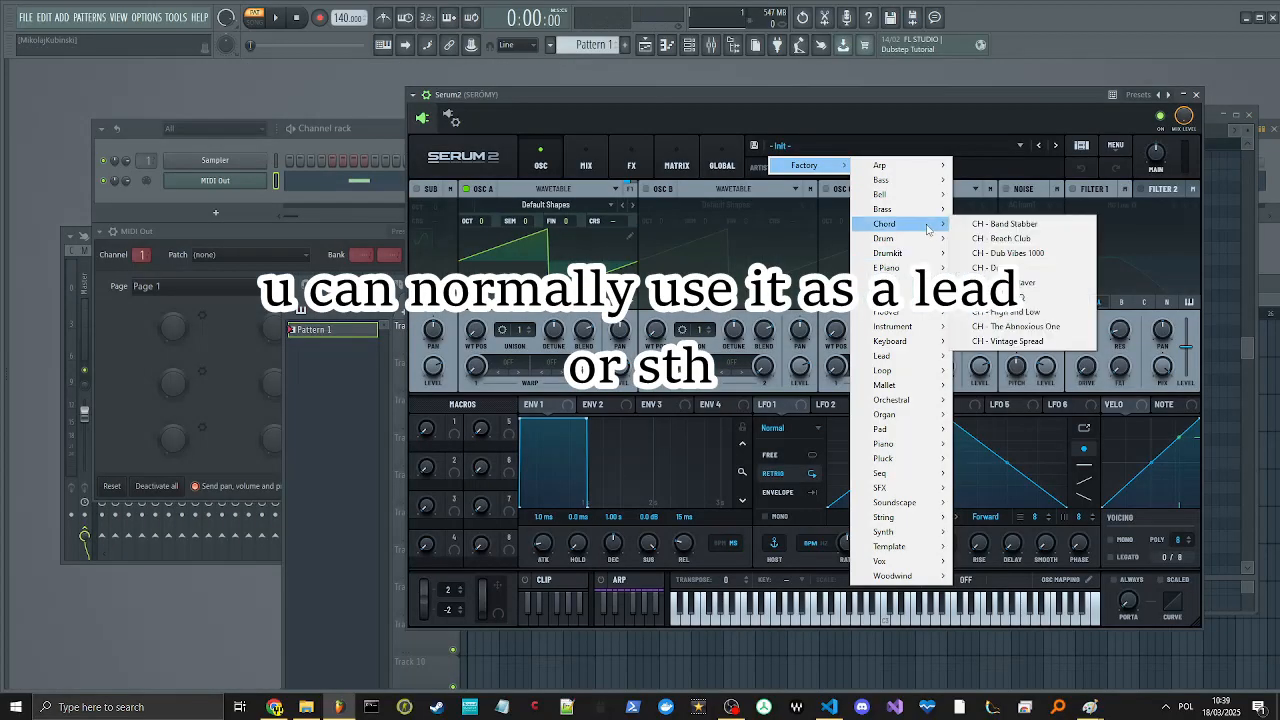
# Load the CH - Dubtron chord preset, add MIDI Out notes, and play Pattern 1 from the playlist.
pyautogui.click(1000, 268)
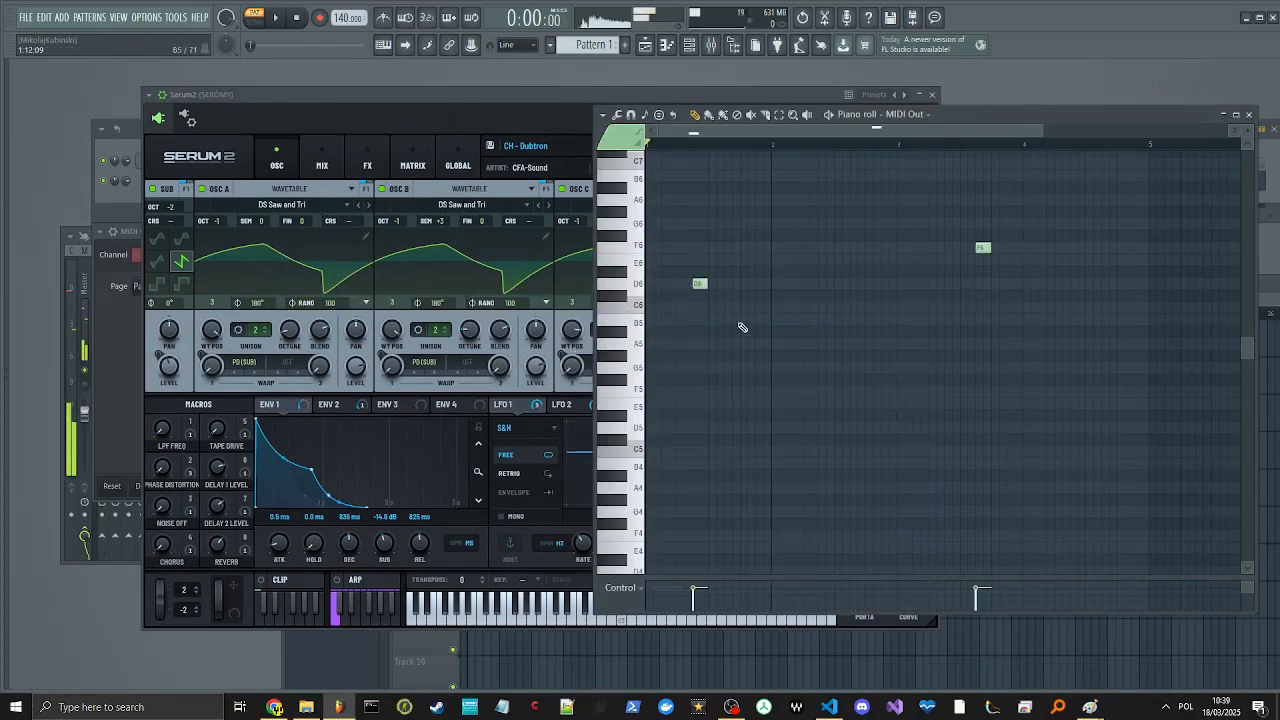
pyautogui.click(276, 16)
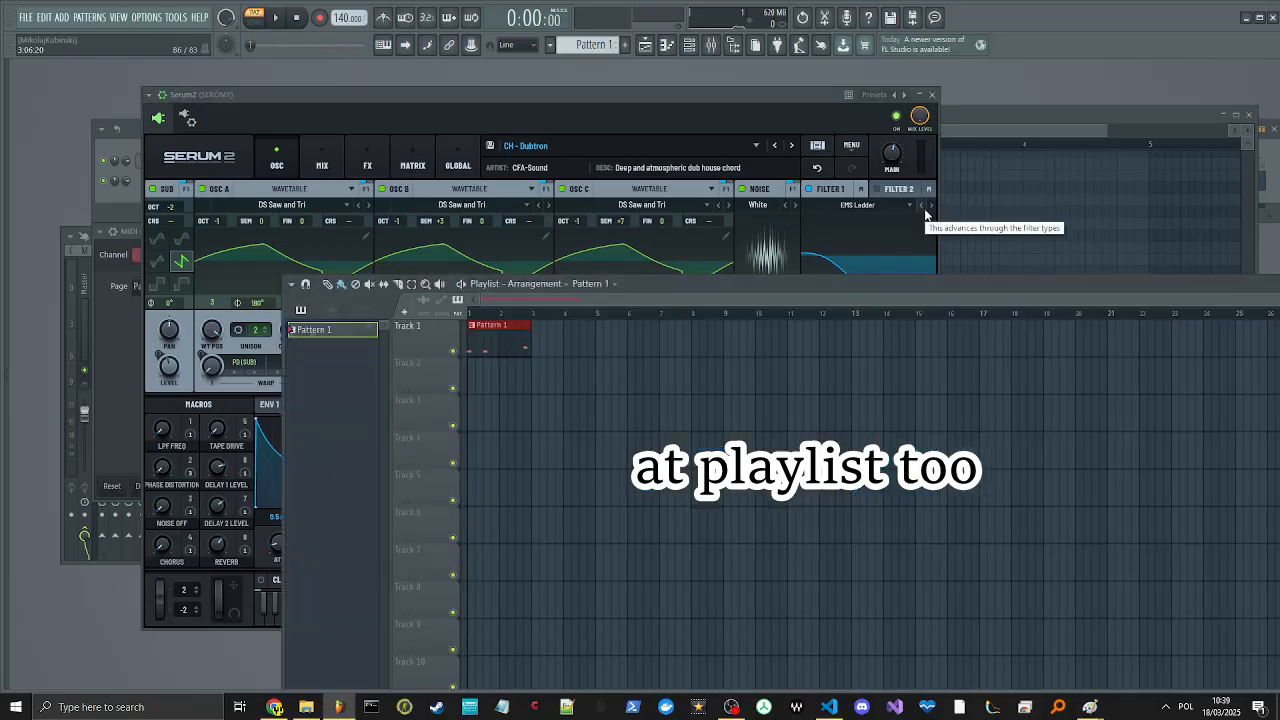
pyautogui.click(276, 16)
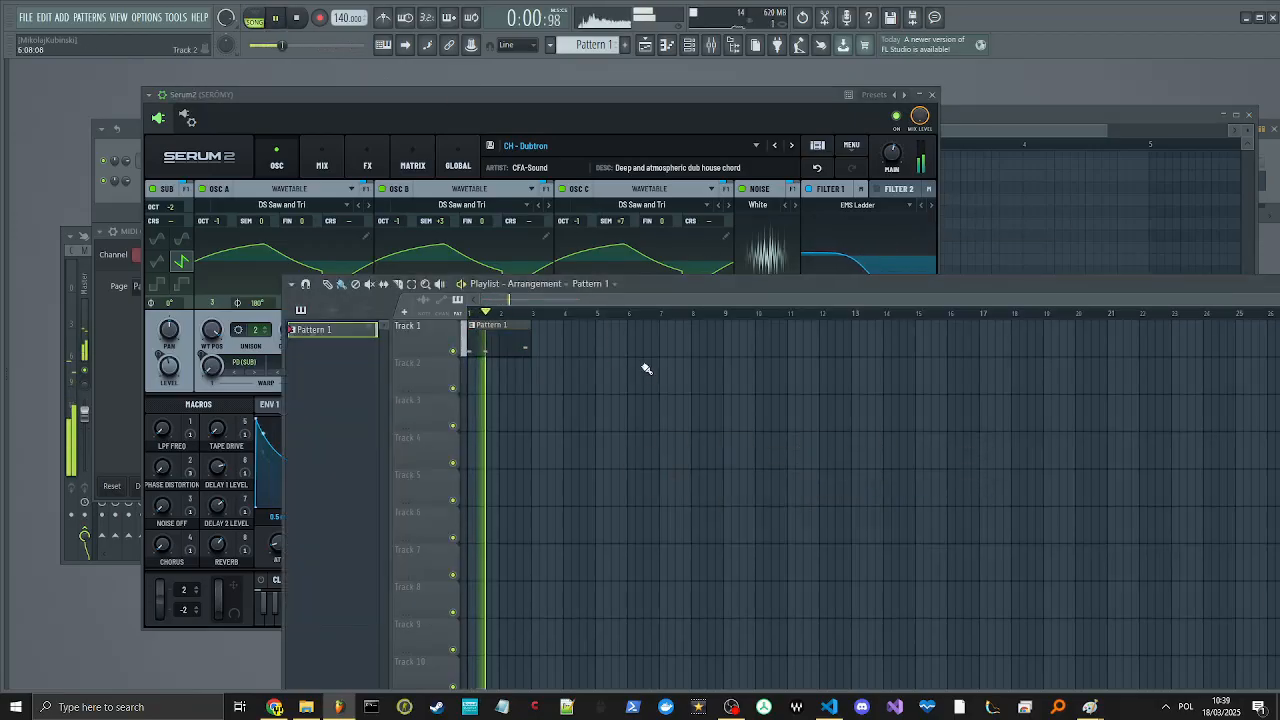